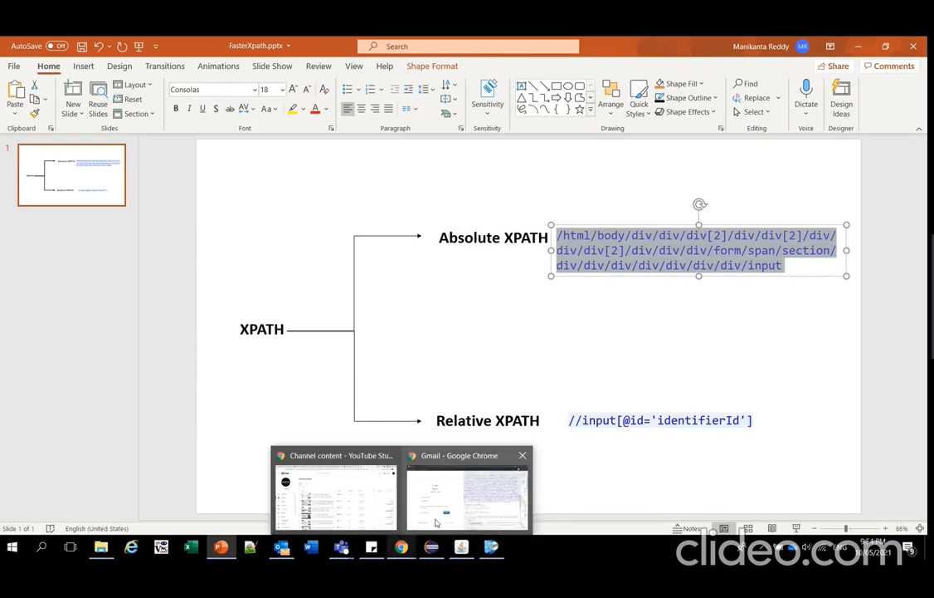
left_click(466, 493)
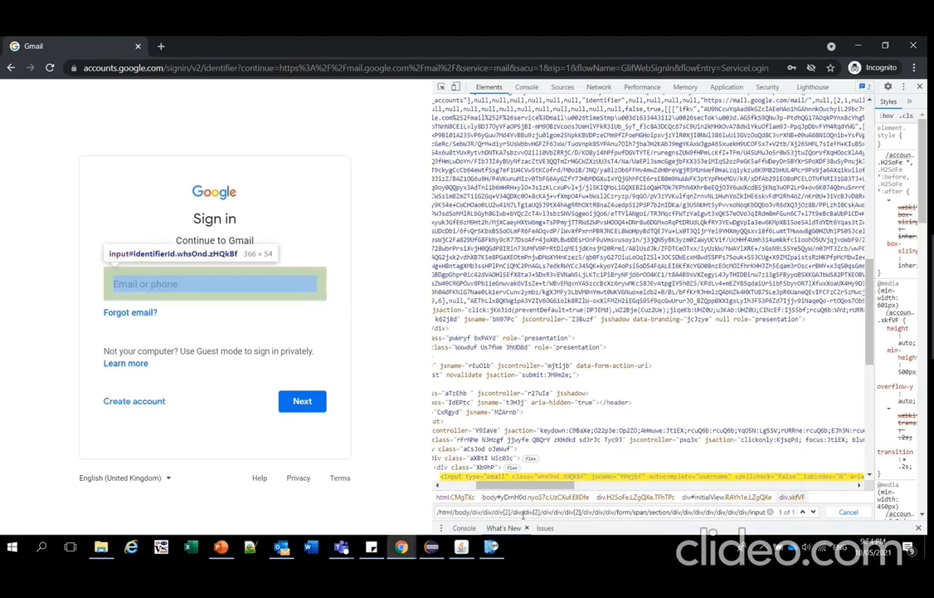
left_click(214, 283)
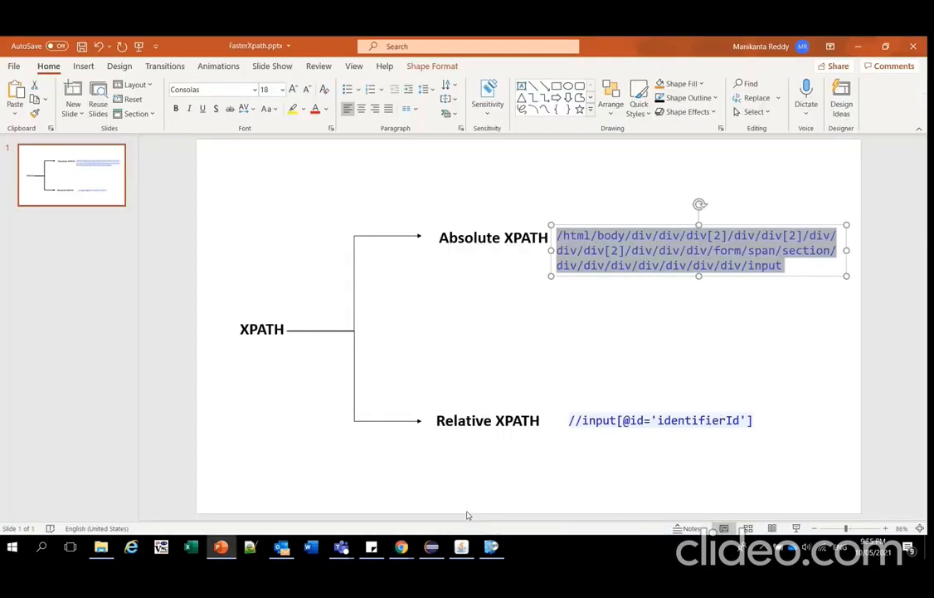
left_click(660, 420)
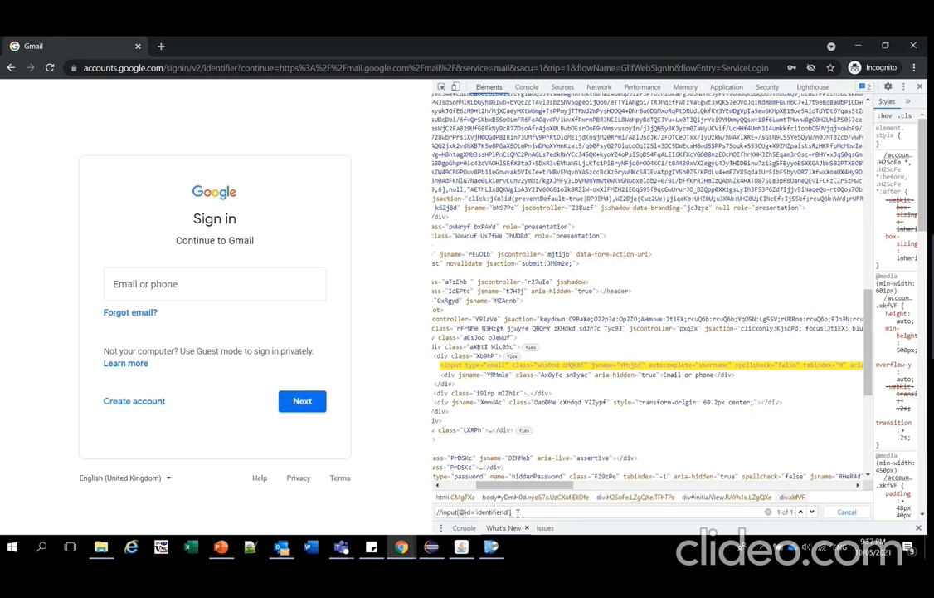
mouse_move(431, 547)
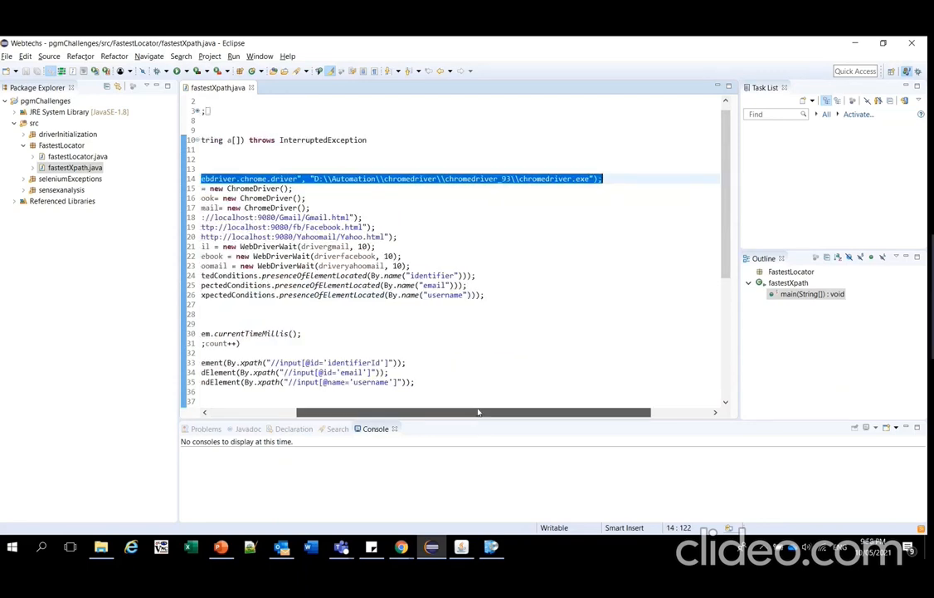
scroll("left", 3)
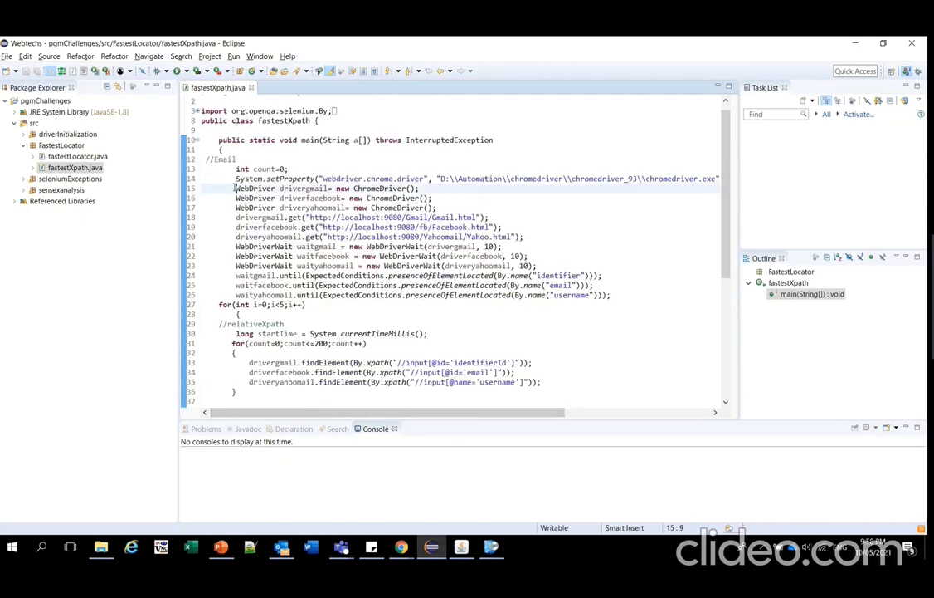
left_click_drag(236, 187, 438, 207)
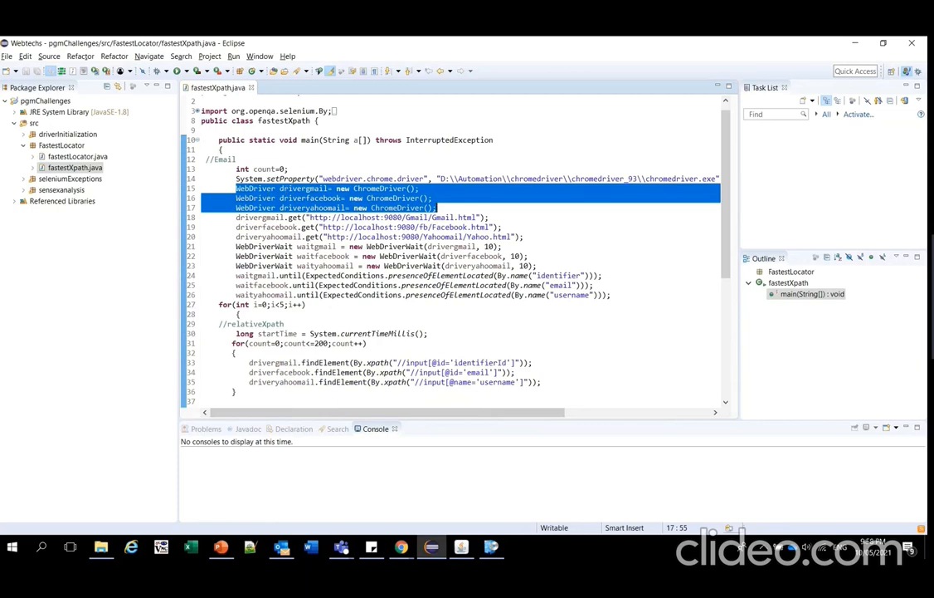
double_click(303, 187)
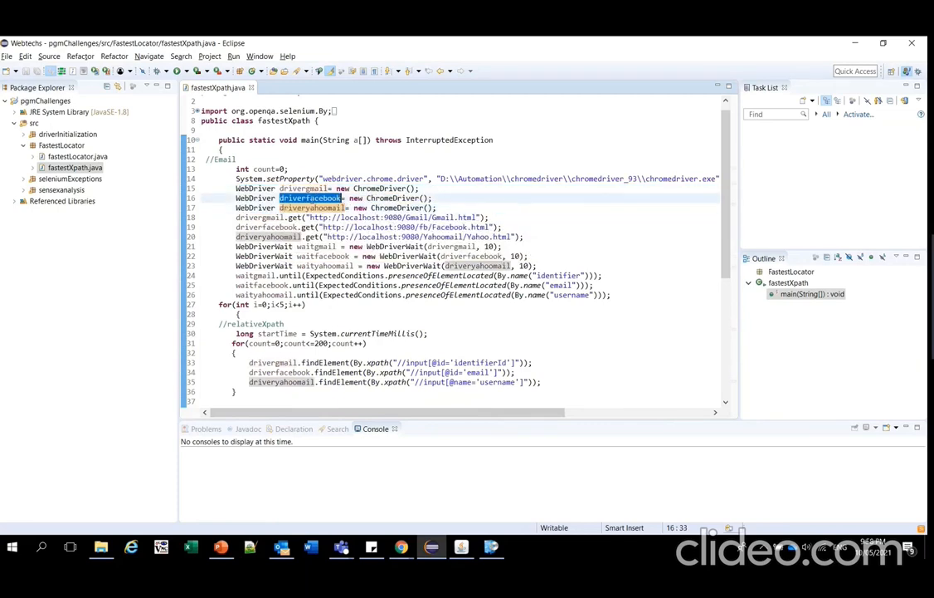
mouse_move(310, 197)
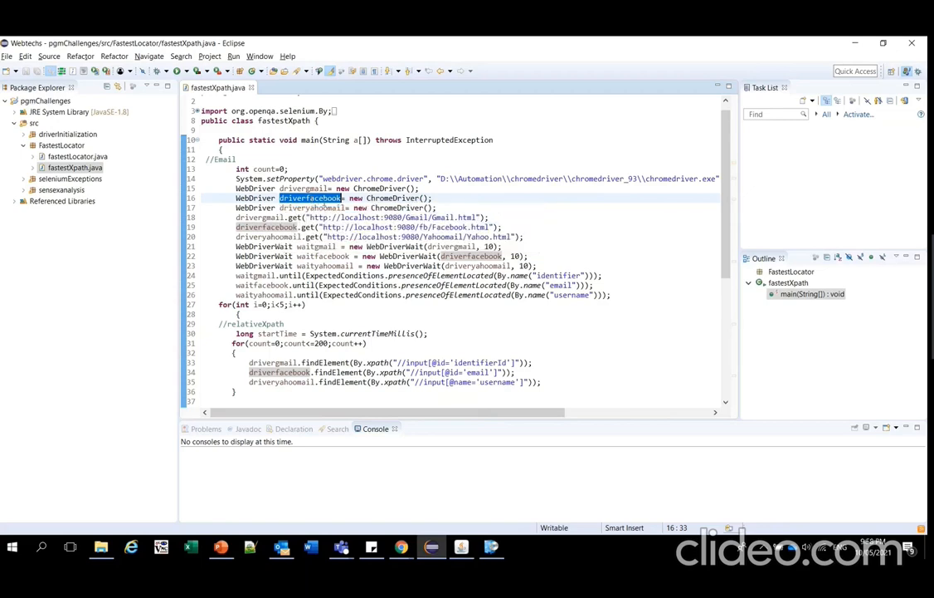
mouse_move(264, 216)
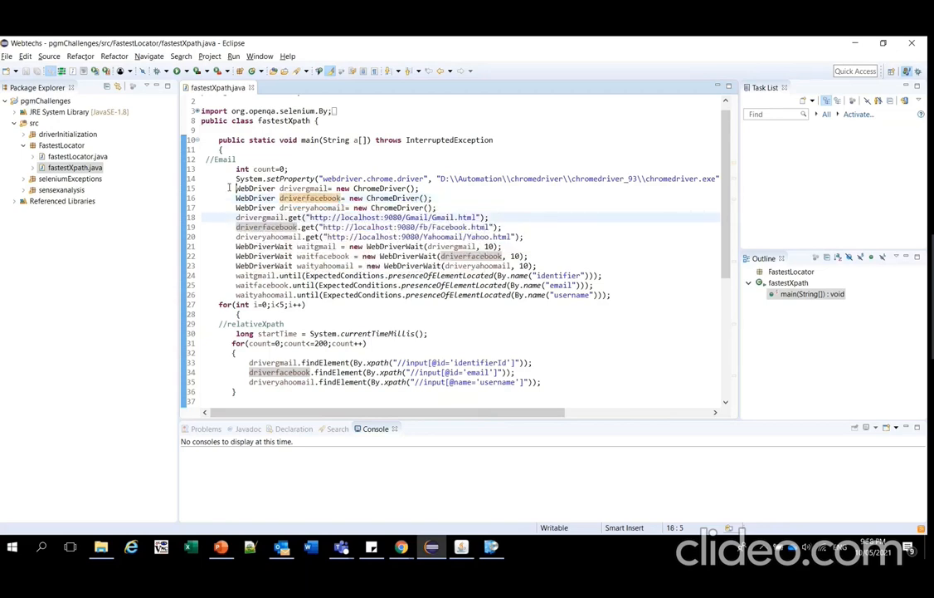
left_click_drag(237, 186, 433, 208)
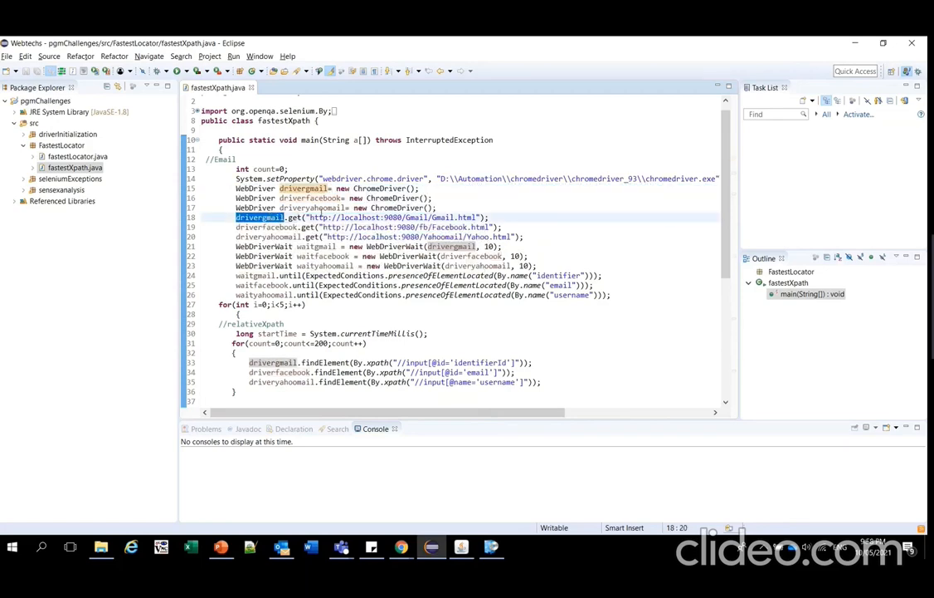
double_click(441, 217)
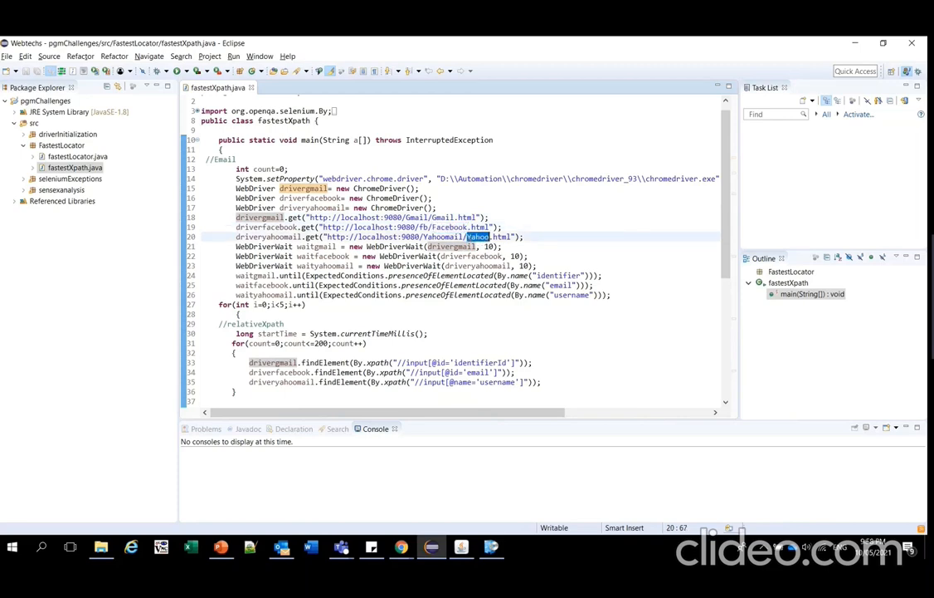
left_click(312, 217)
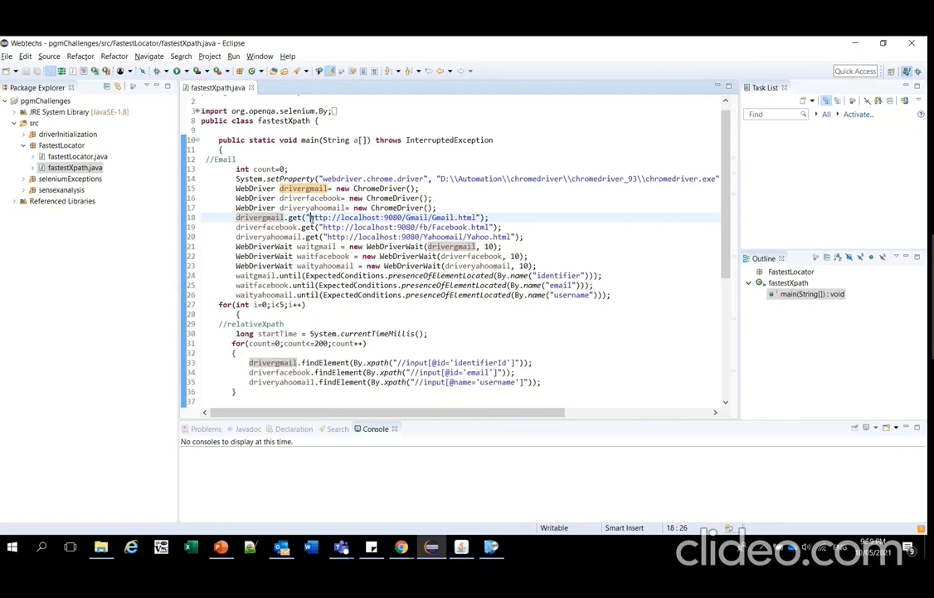
double_click(415, 216)
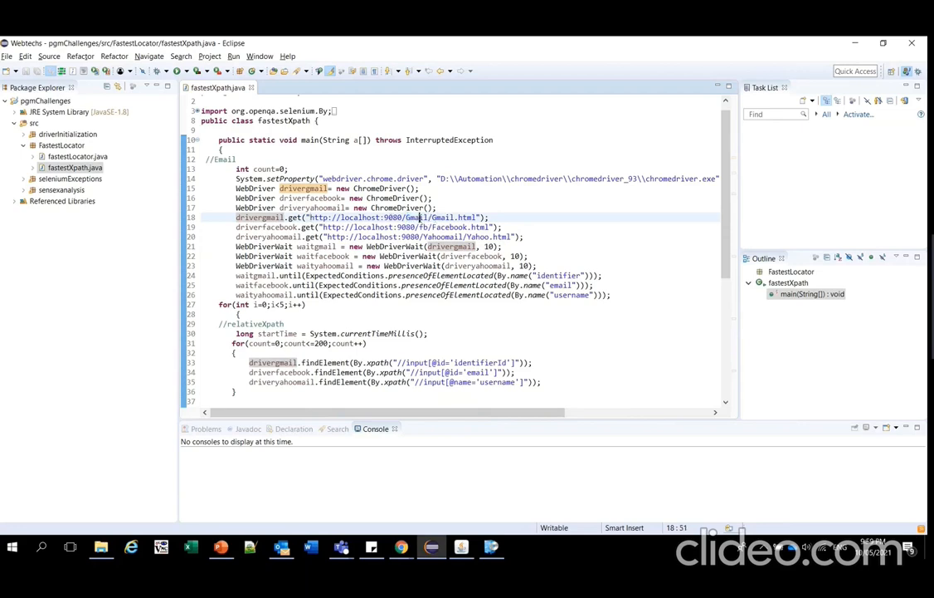
double_click(415, 218)
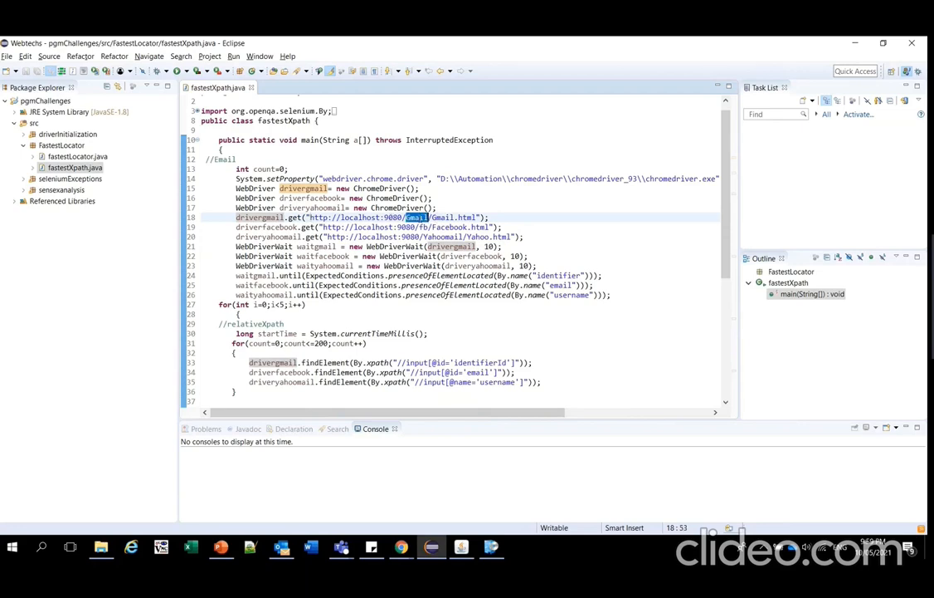
left_click(445, 227)
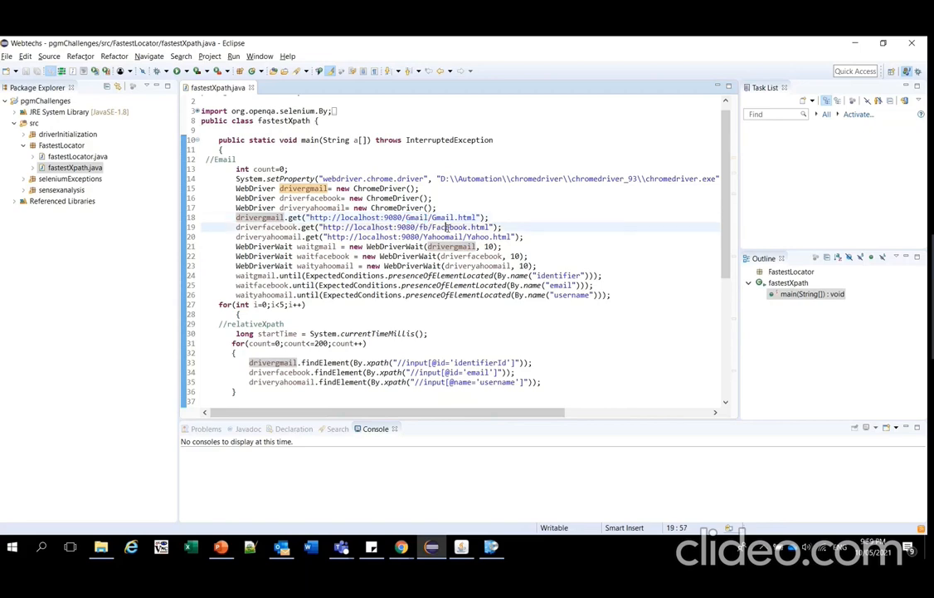
double_click(450, 227)
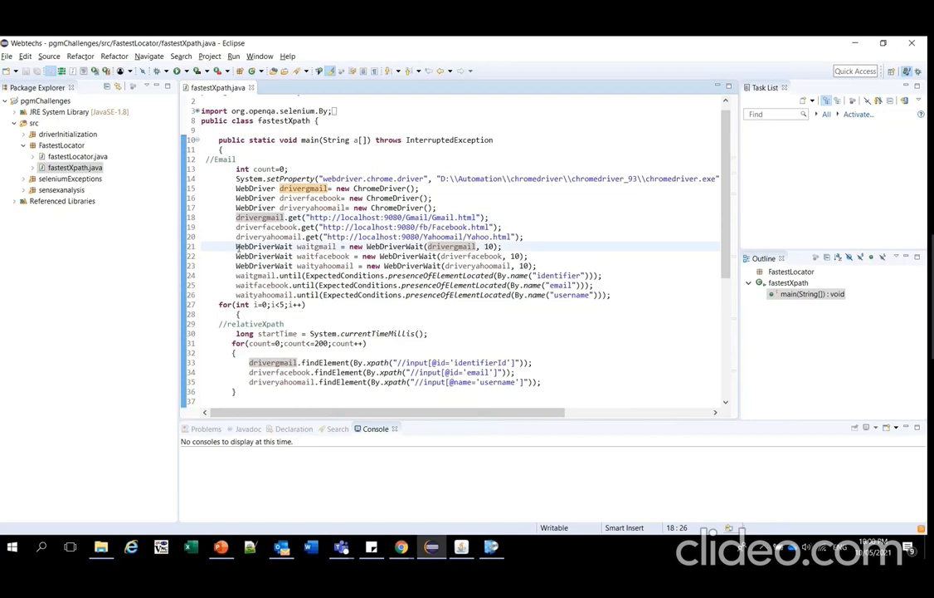
left_click_drag(236, 246, 538, 266)
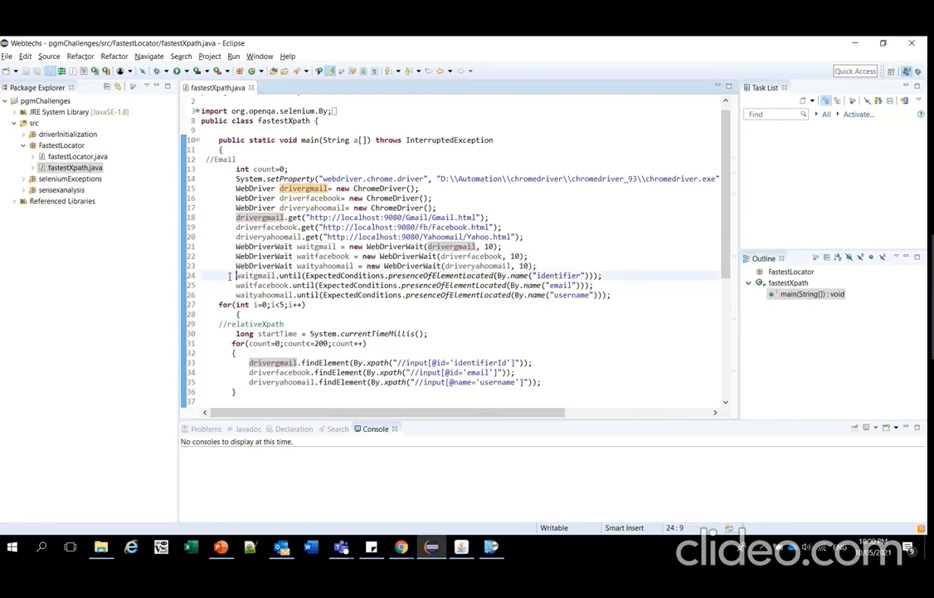
left_click_drag(234, 275, 614, 295)
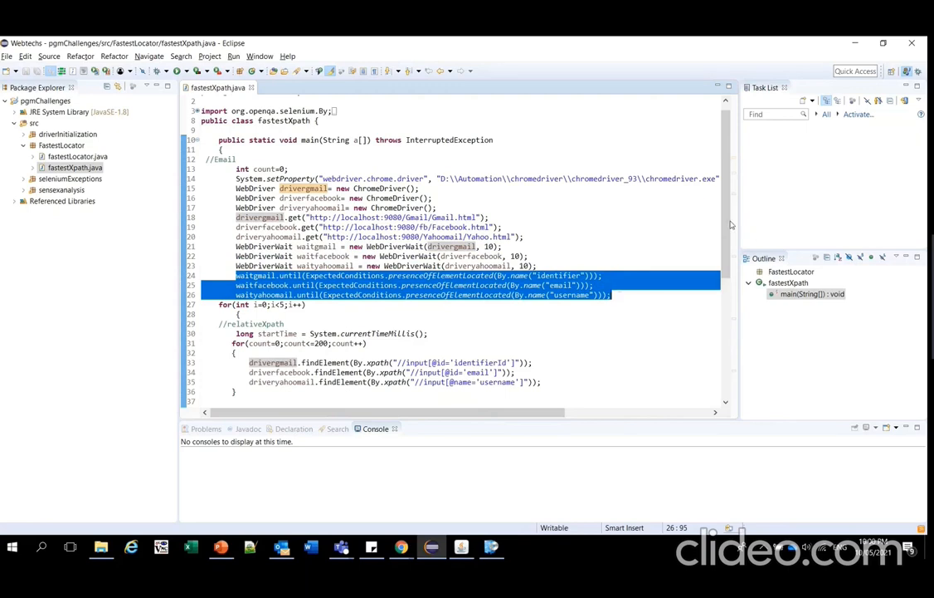
scroll("down", 3)
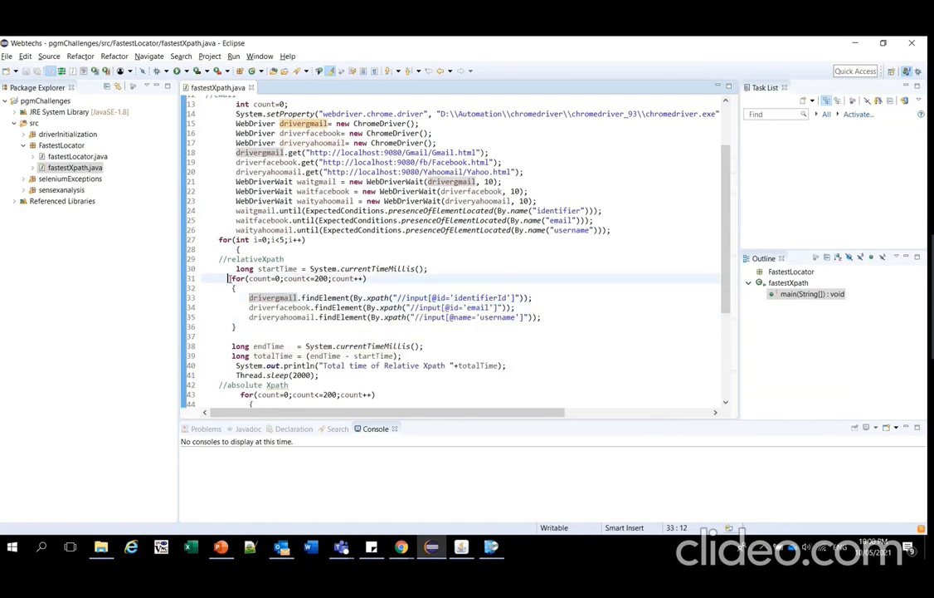
left_click_drag(232, 278, 261, 328)
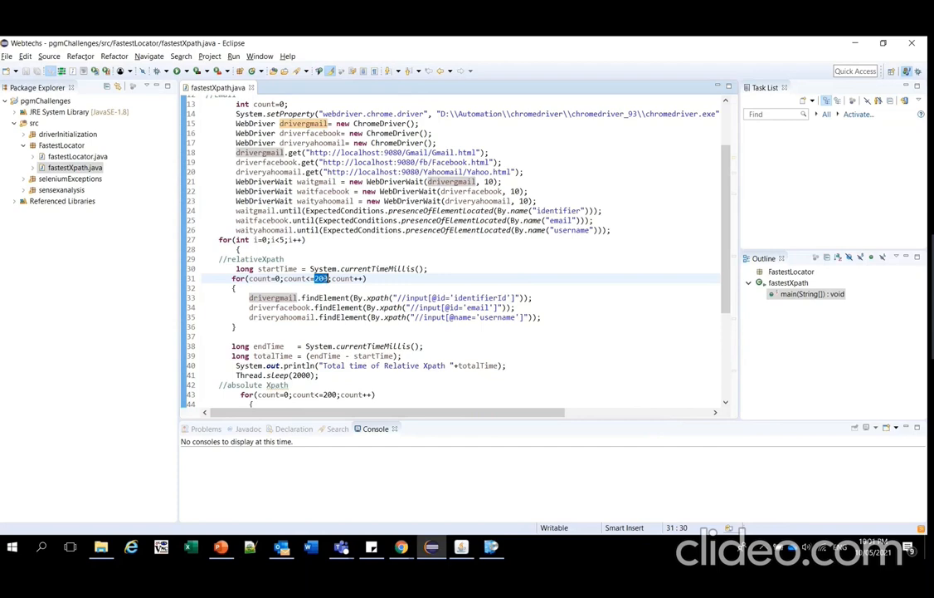
left_click_drag(249, 297, 544, 317)
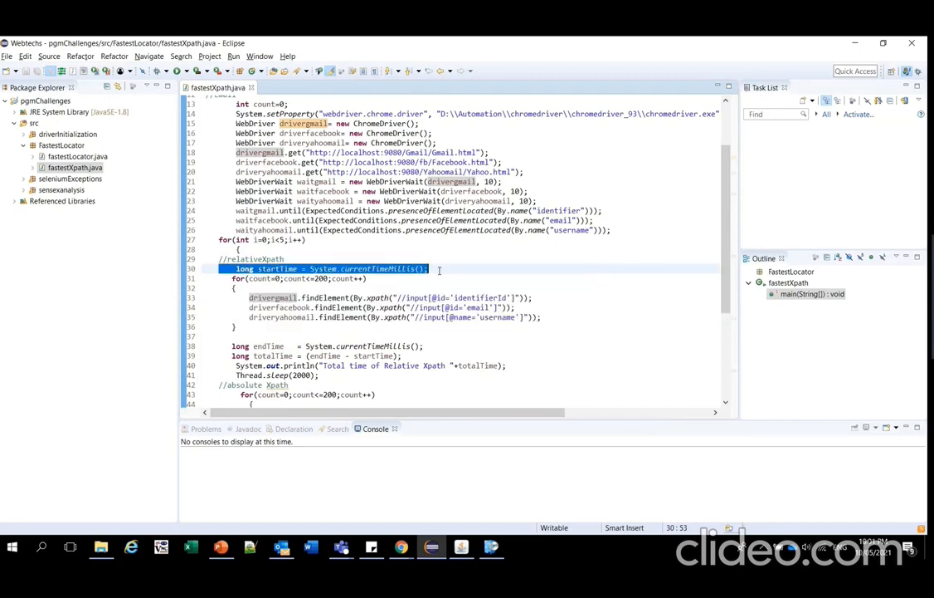
left_click(245, 278)
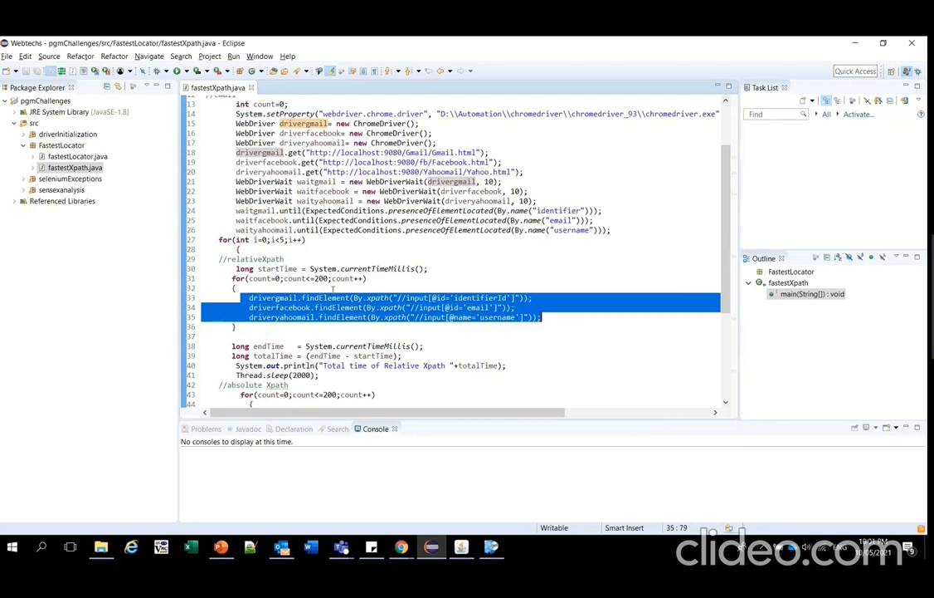
left_click(232, 346)
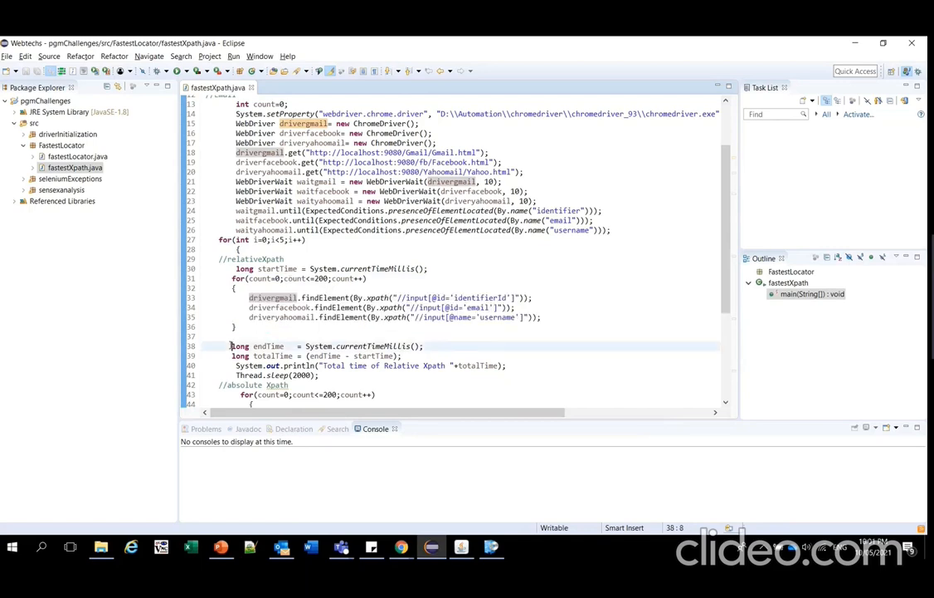
triple_click(324, 346)
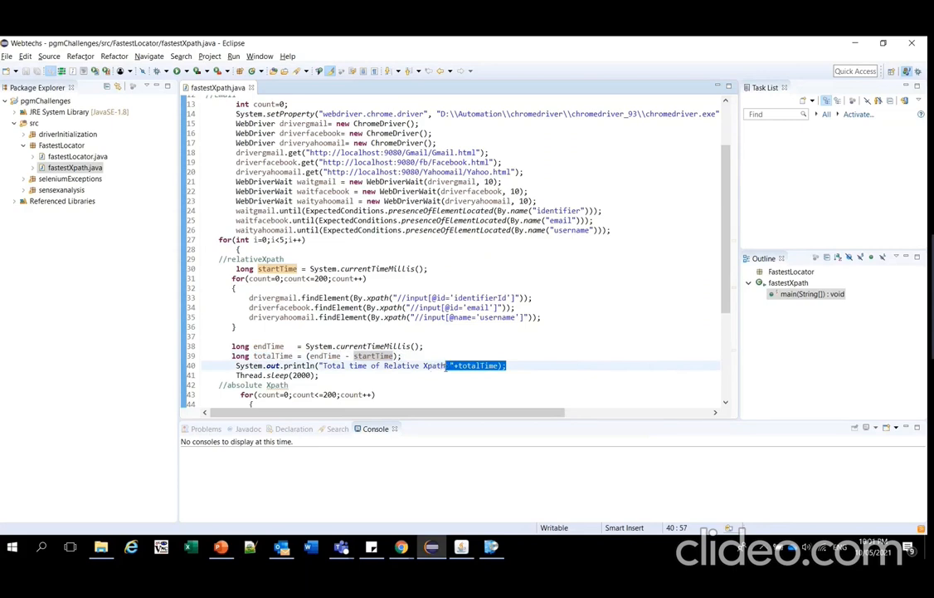
left_click(455, 366)
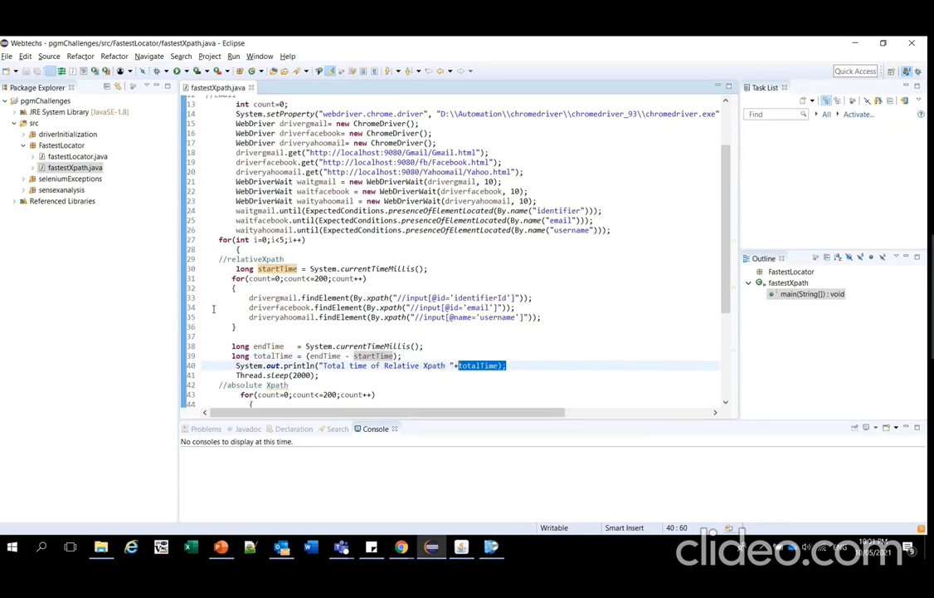
left_click_drag(237, 249, 240, 355)
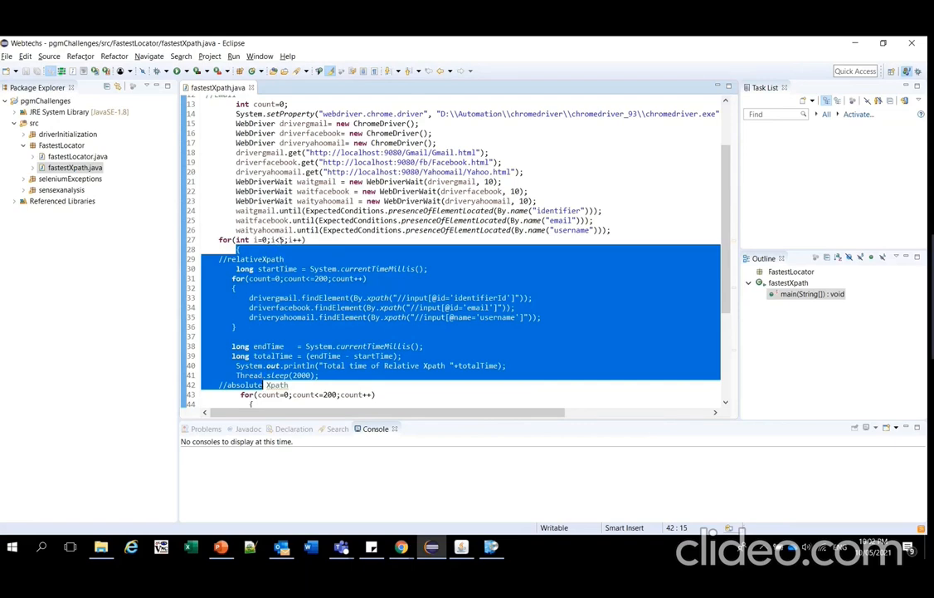
left_click(283, 239)
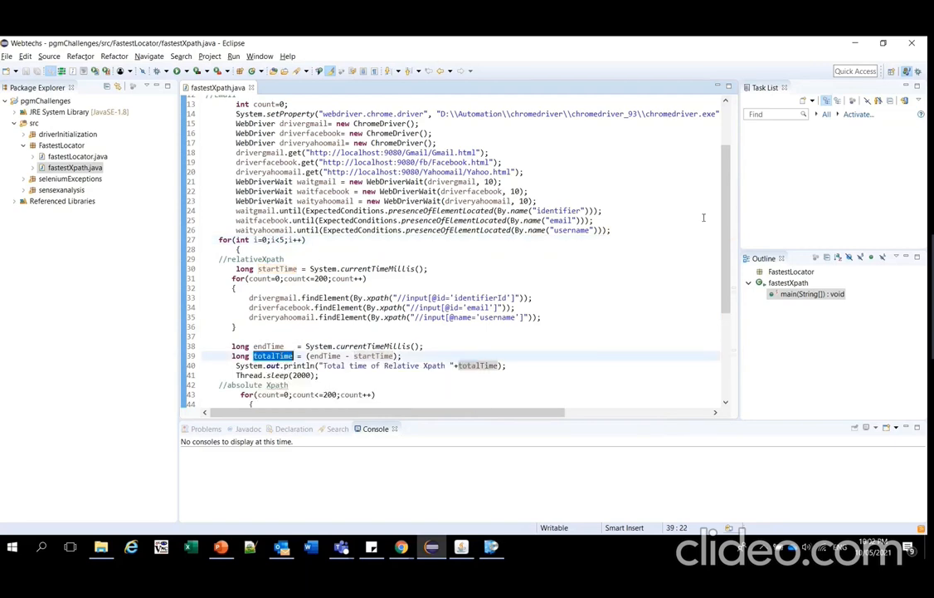
- Review the absolute XPath timing loop and the three driver quit() calls
scroll("down", 3)
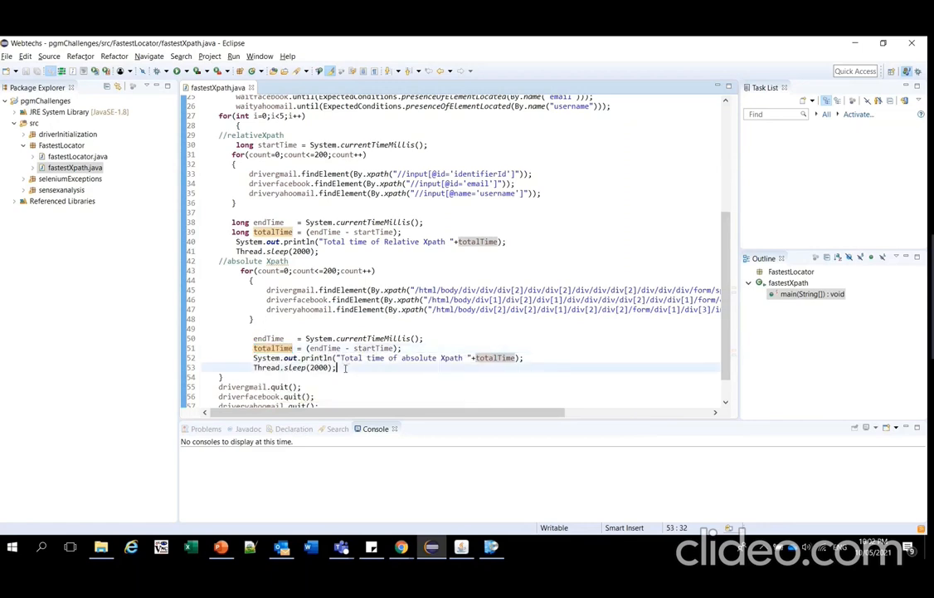
left_click_drag(249, 174, 336, 367)
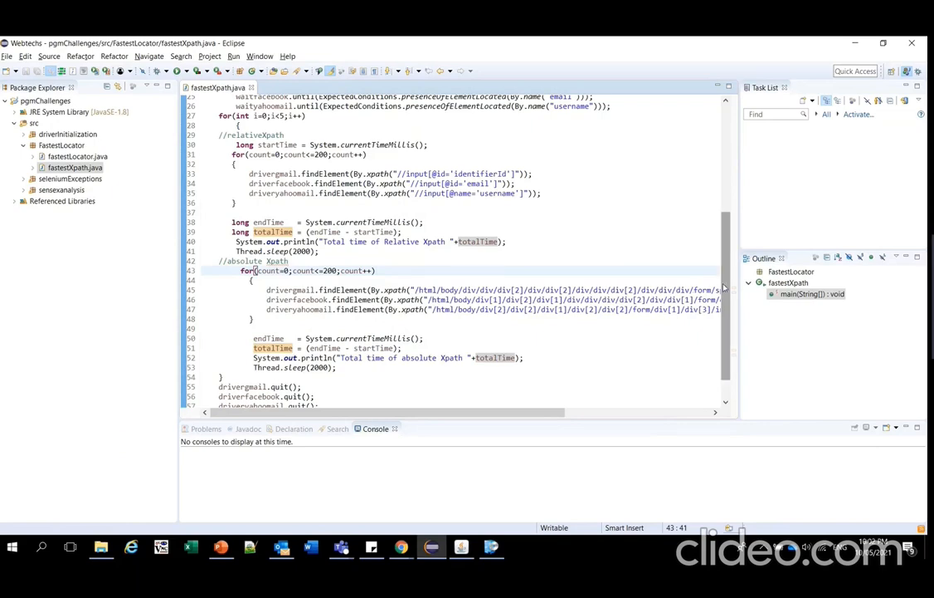
scroll("down", 3)
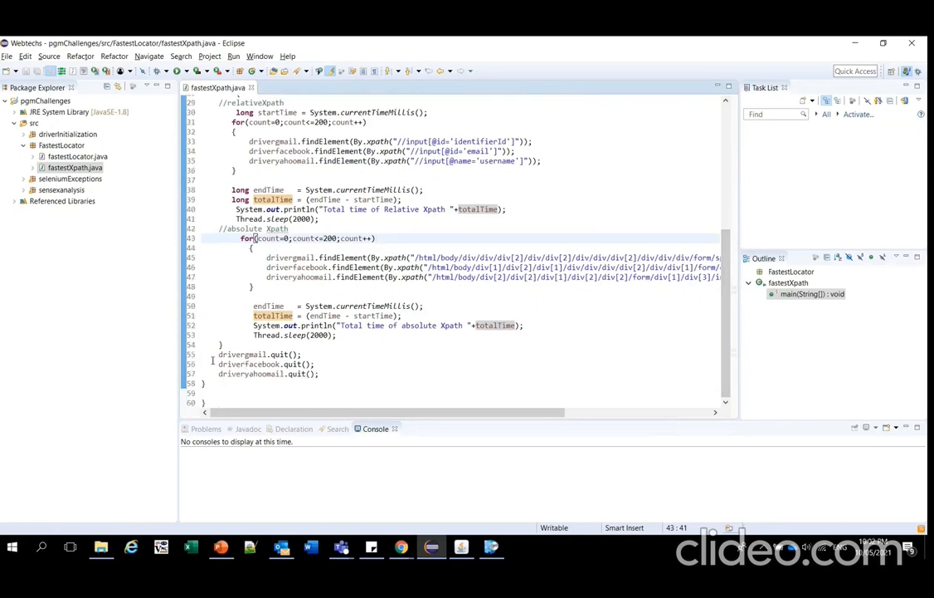
left_click_drag(218, 355, 322, 373)
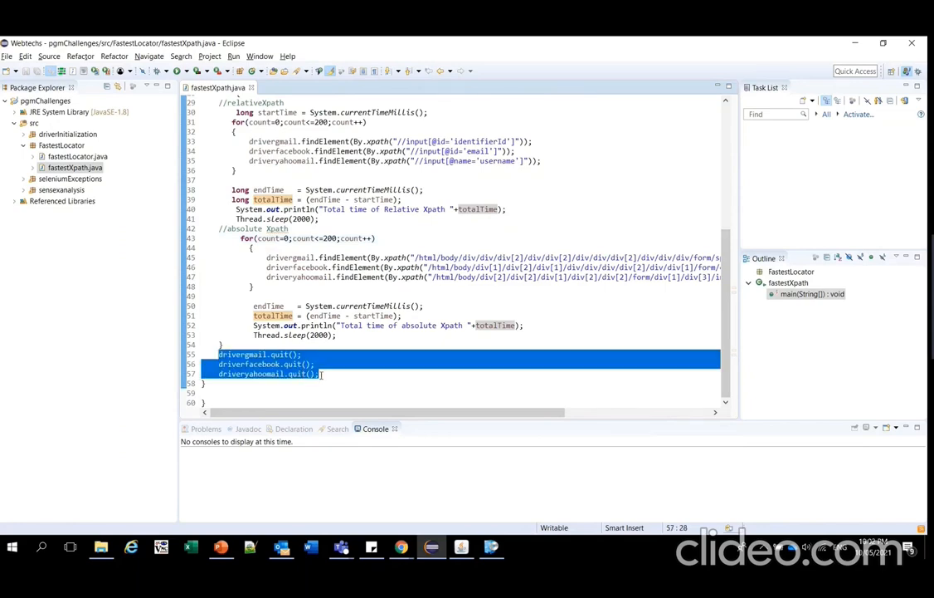
left_click(321, 373)
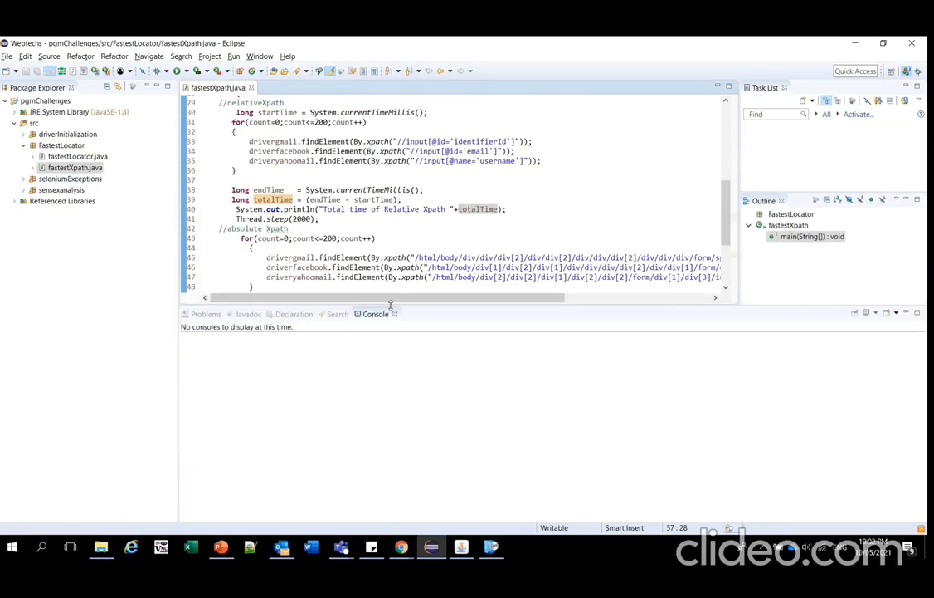
- Run fastestXpath.java from Package Explorer as a Java Application
right_click(75, 167)
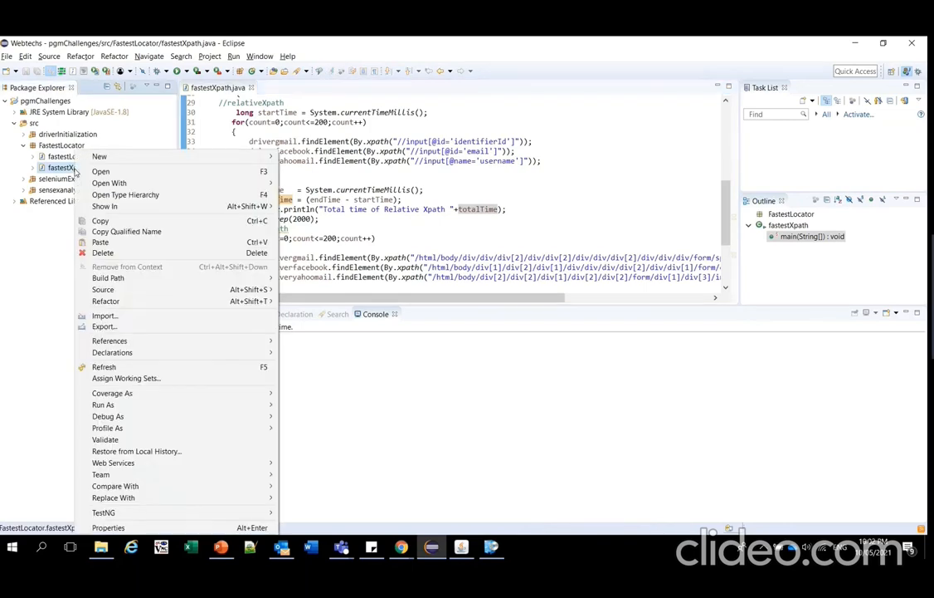
left_click(103, 404)
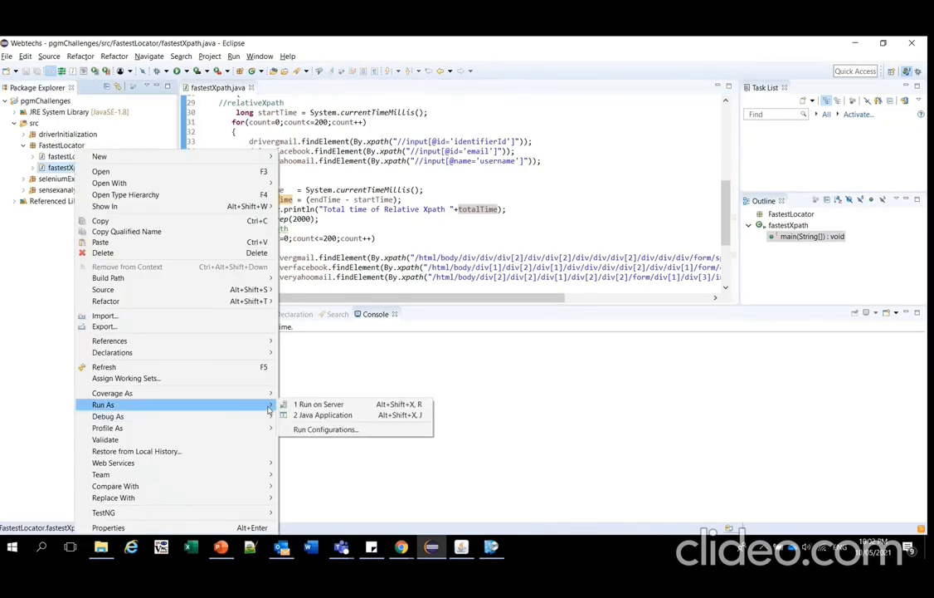
left_click(323, 414)
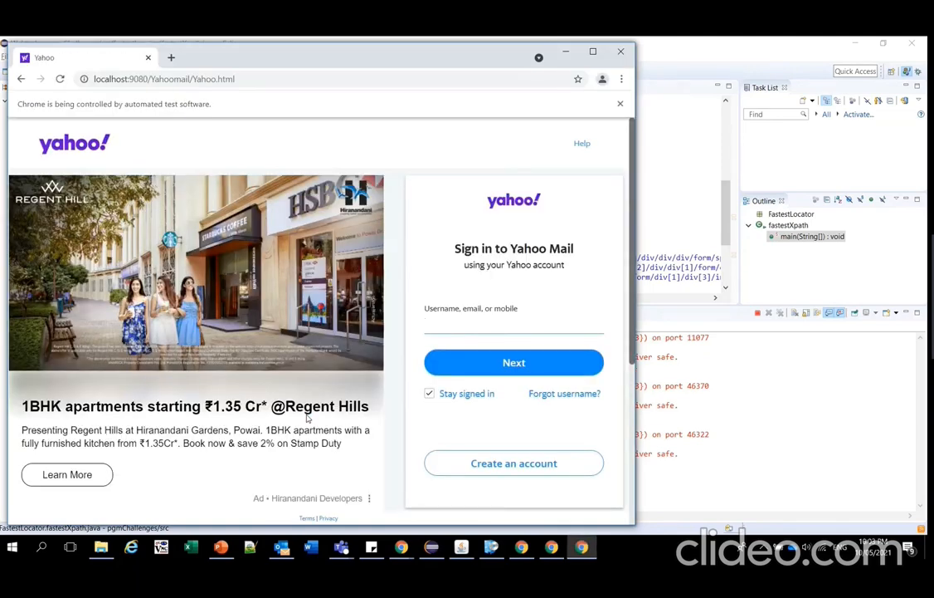
left_click(514, 323)
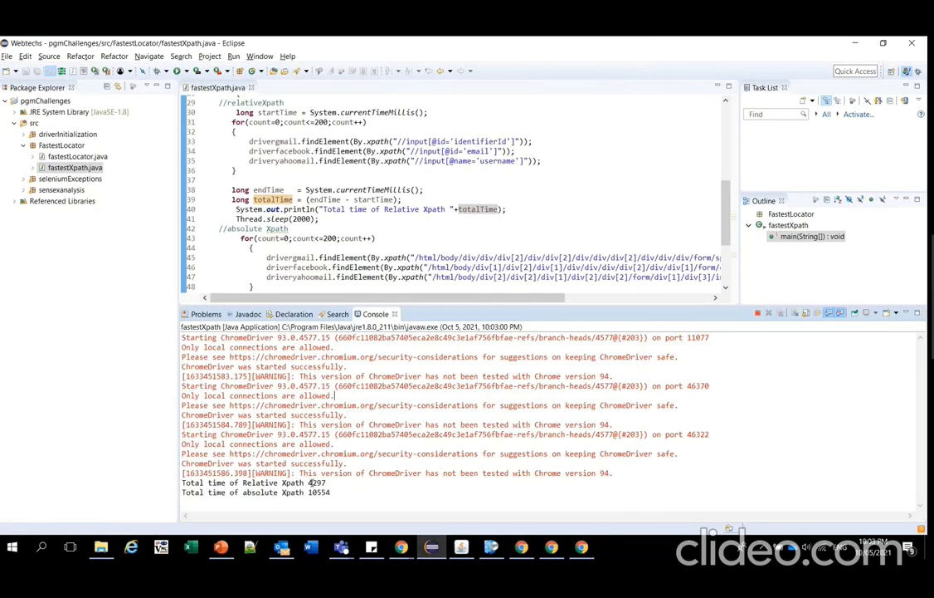
- Compare console timings: relative 4297 versus absolute 9910, 9857, 10554 and 9577
double_click(316, 482)
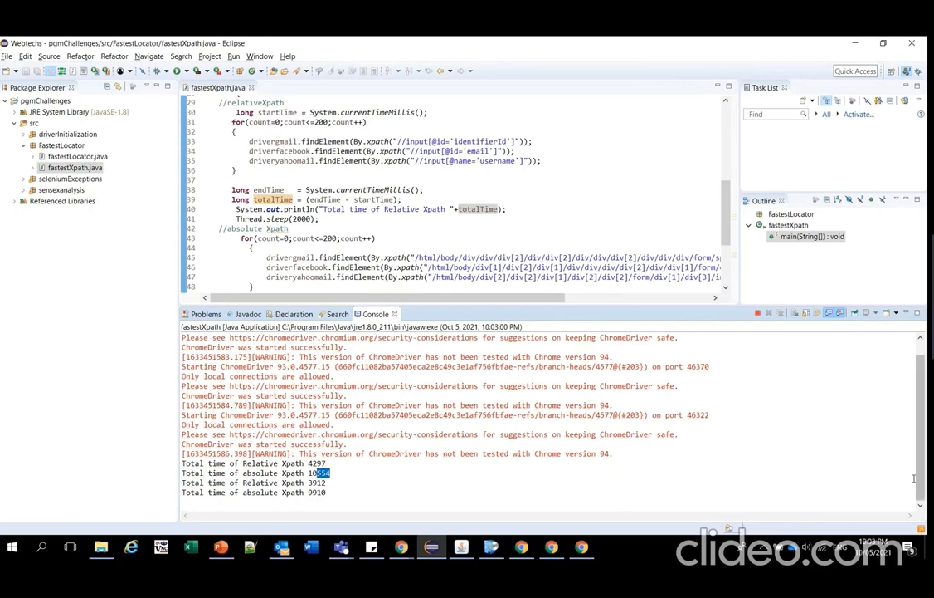
scroll("down", 3)
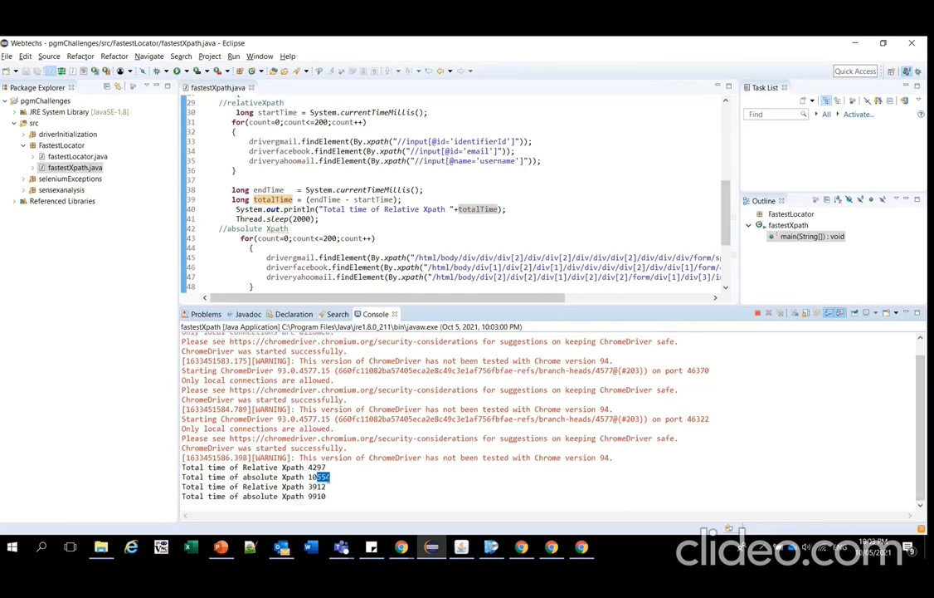
double_click(318, 485)
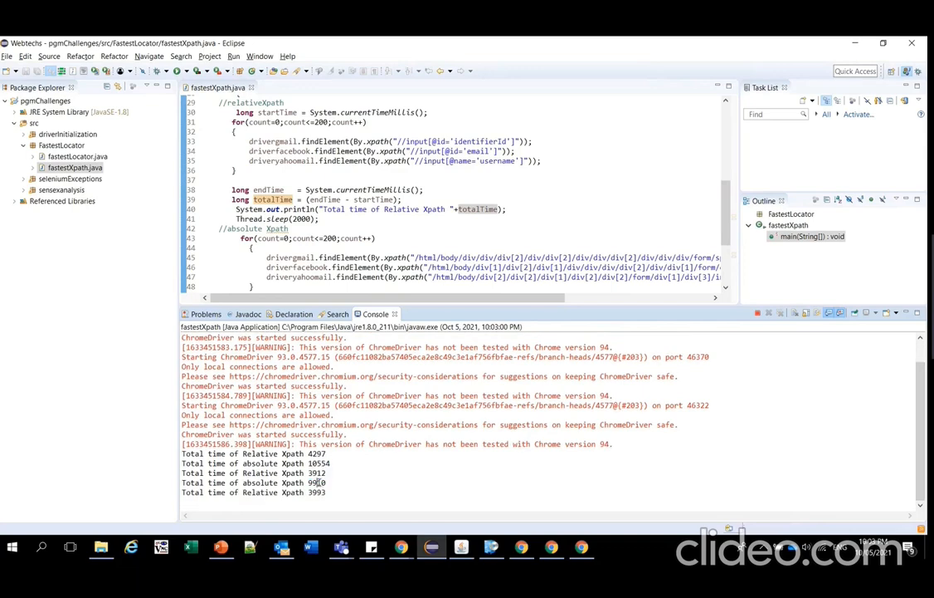
double_click(317, 482)
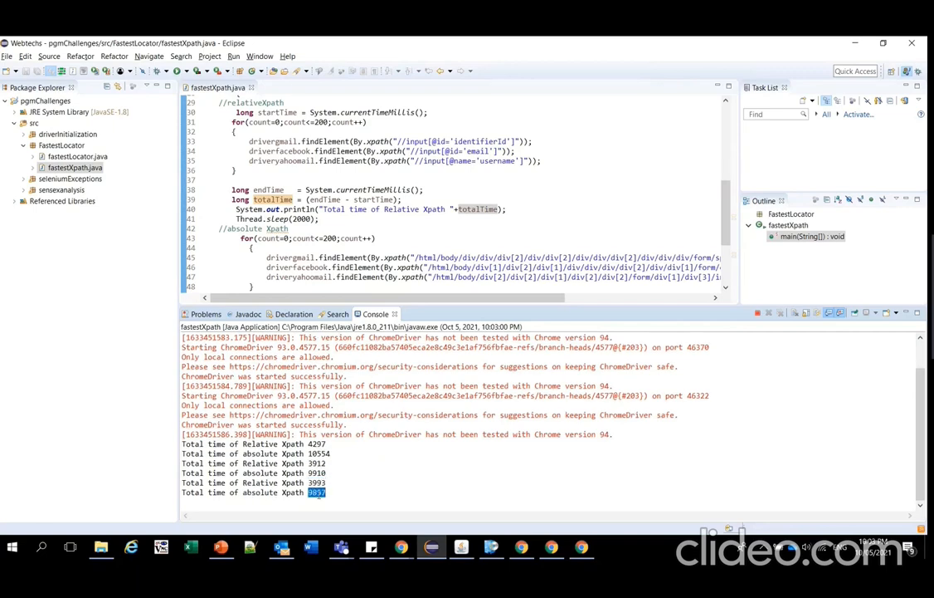
scroll("down", 3)
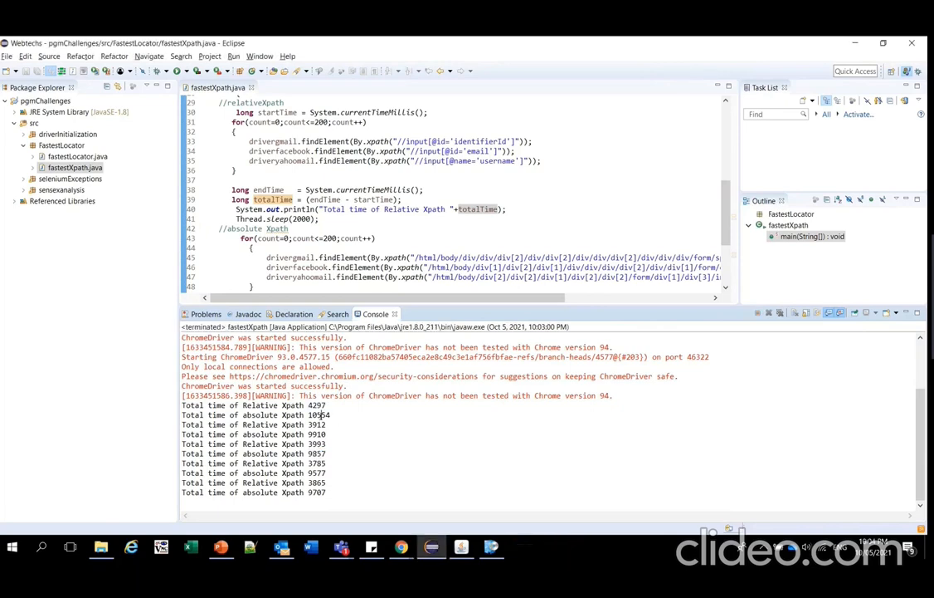
double_click(315, 424)
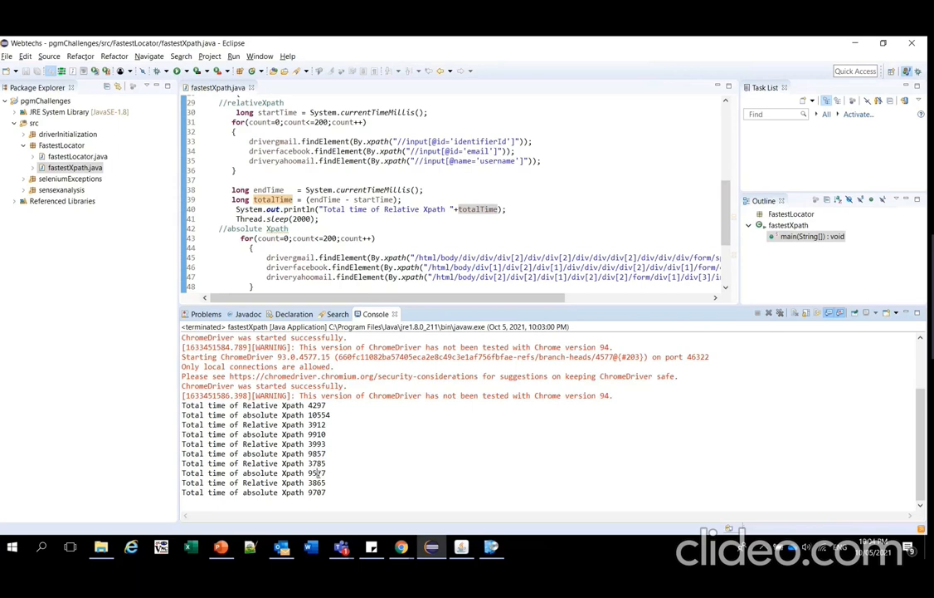
double_click(314, 473)
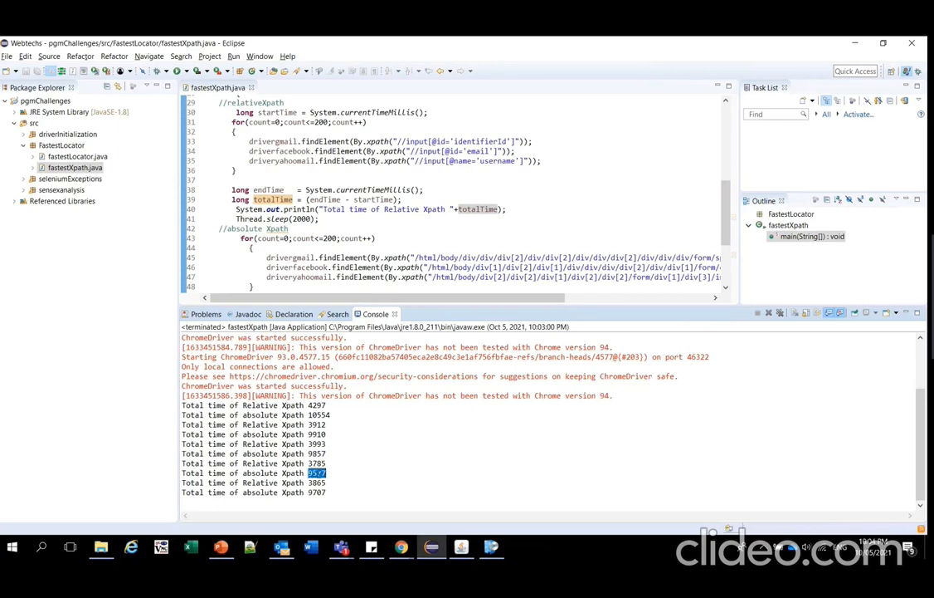